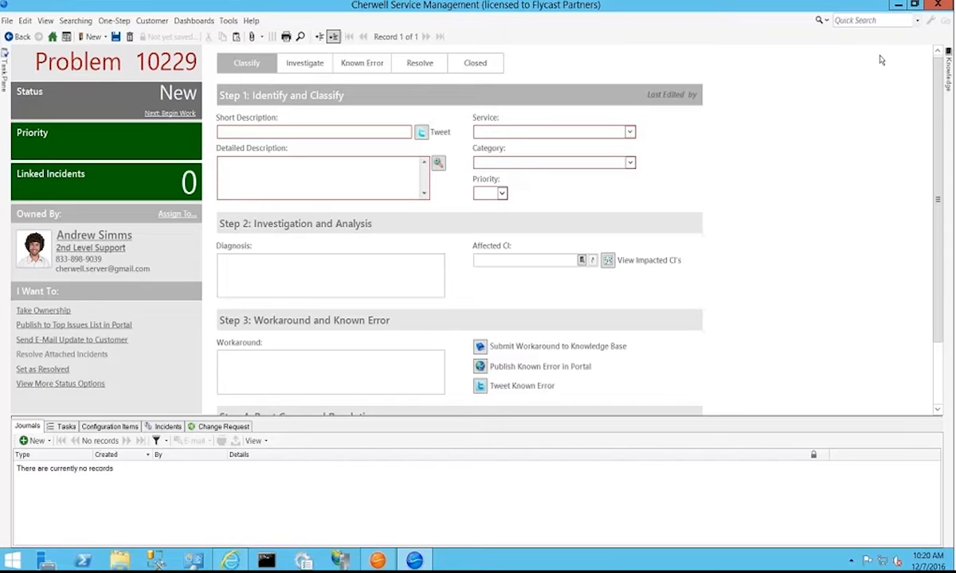
Step: Open the Knowledge search pane from the right edge and pin it docked beside Problem 10229
left_click(946, 61)
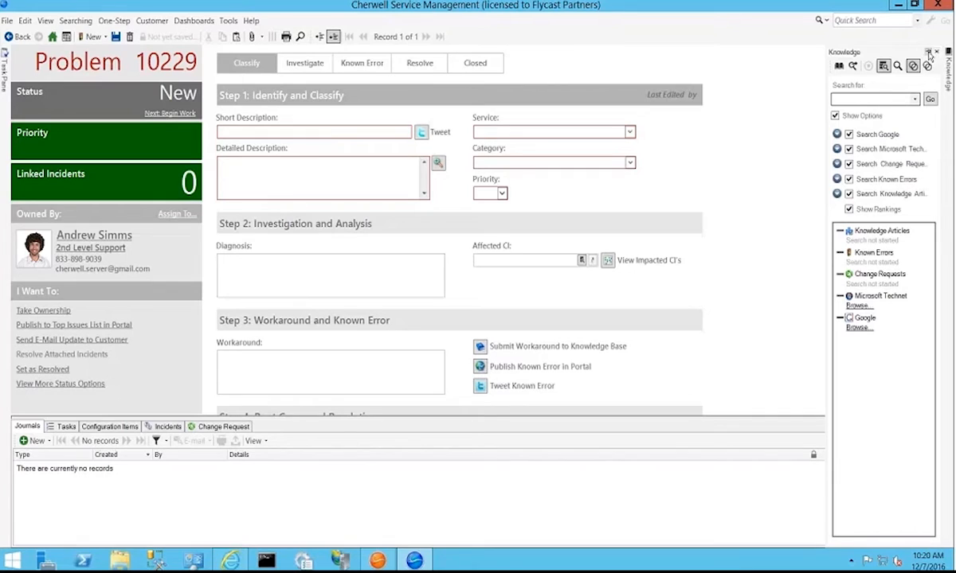
mouse_move(926, 54)
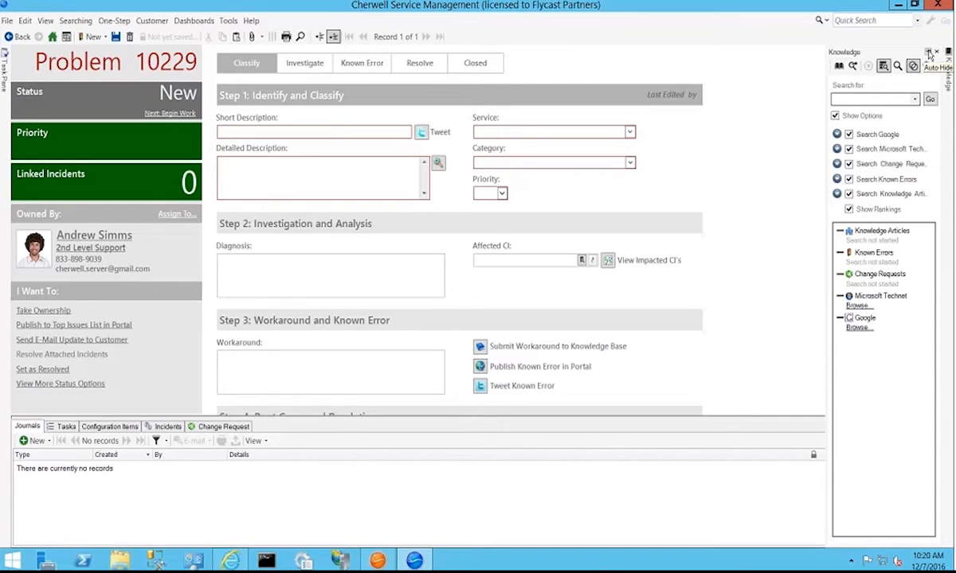
left_click(930, 51)
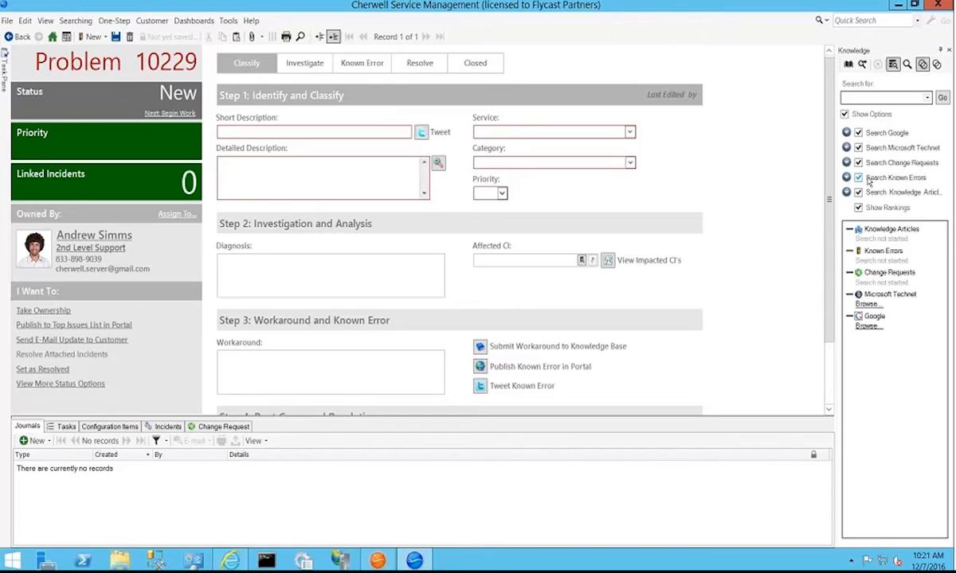
left_click(845, 178)
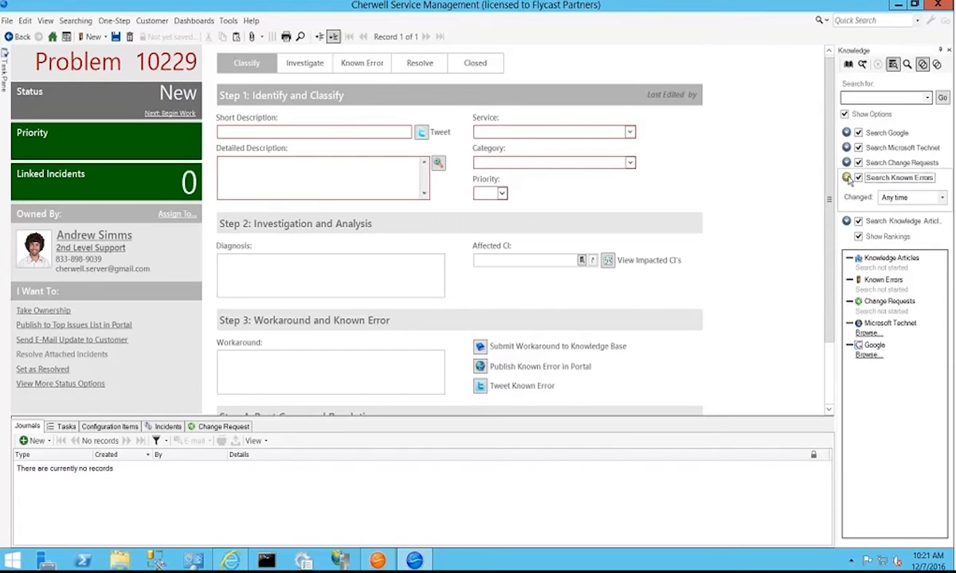
left_click(943, 197)
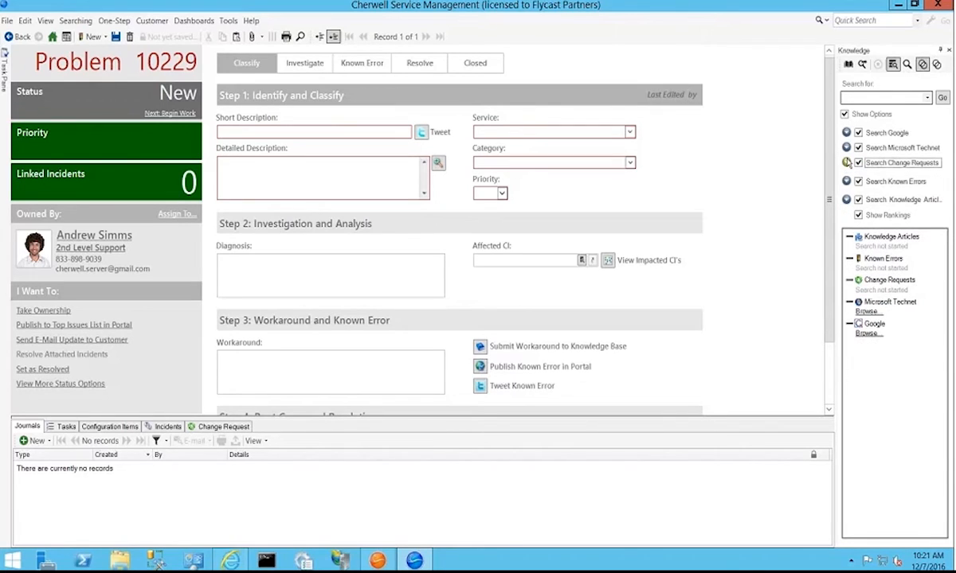
mouse_move(918, 328)
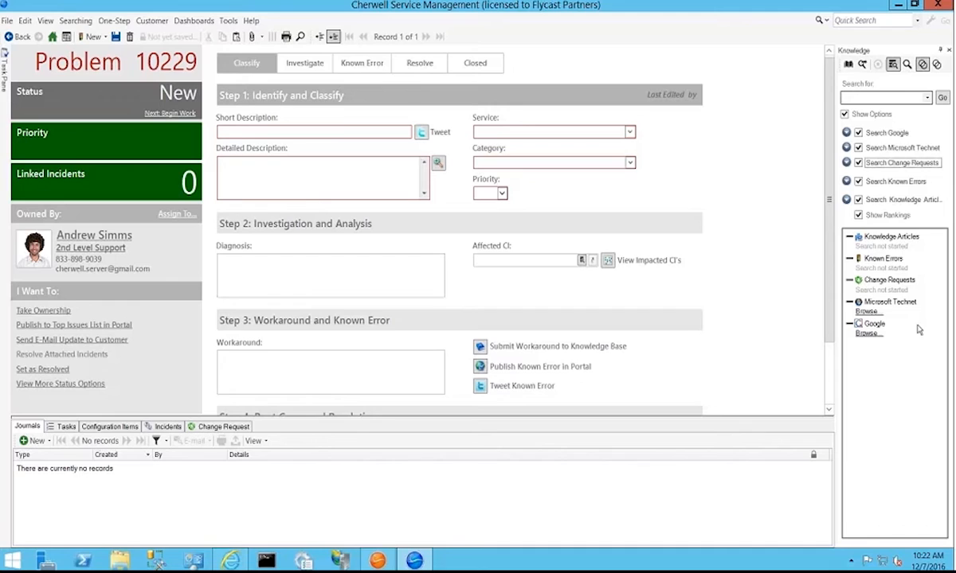
Step: Search the knowledge base for 'wireless' with Google and Microsoft Technet excluded
left_click(884, 97)
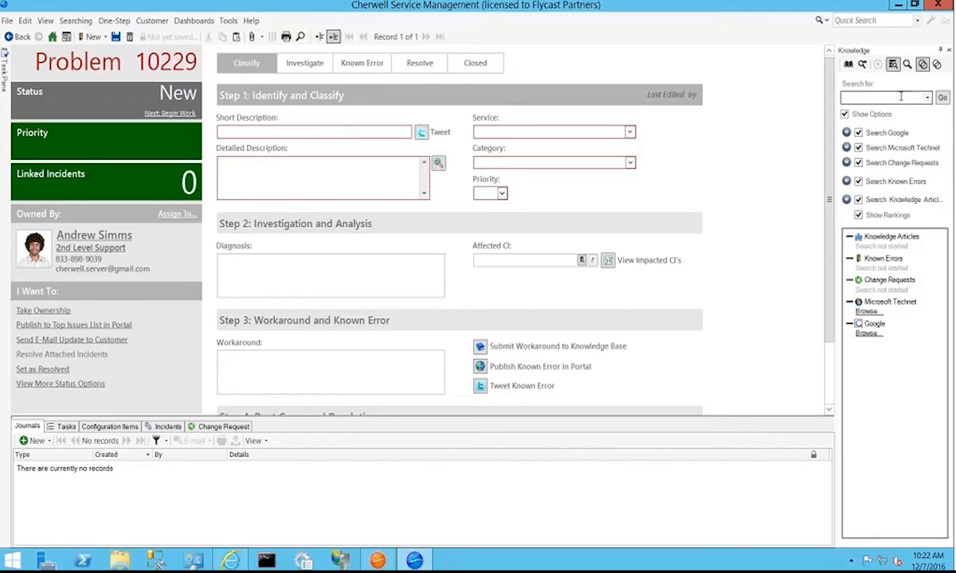
type("wireless")
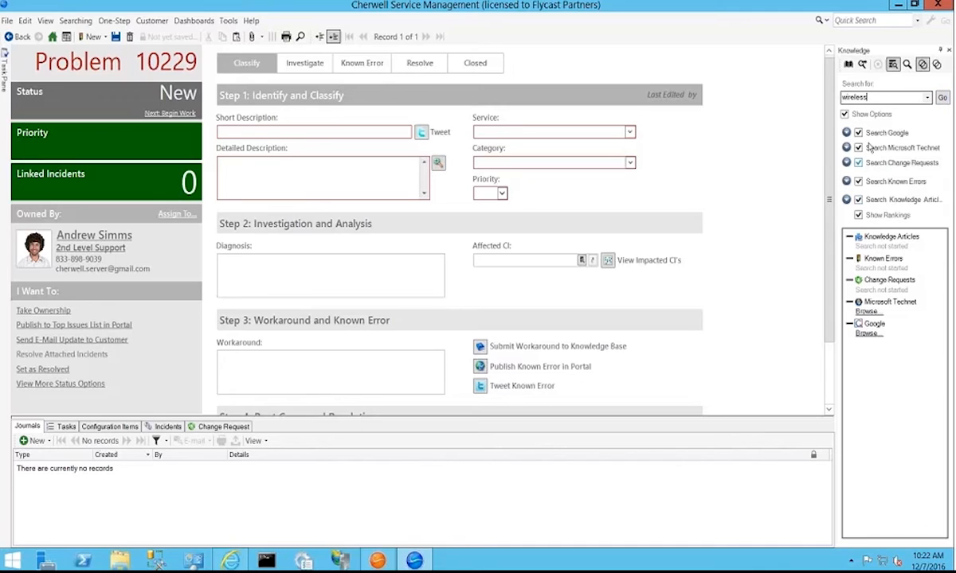
left_click(859, 134)
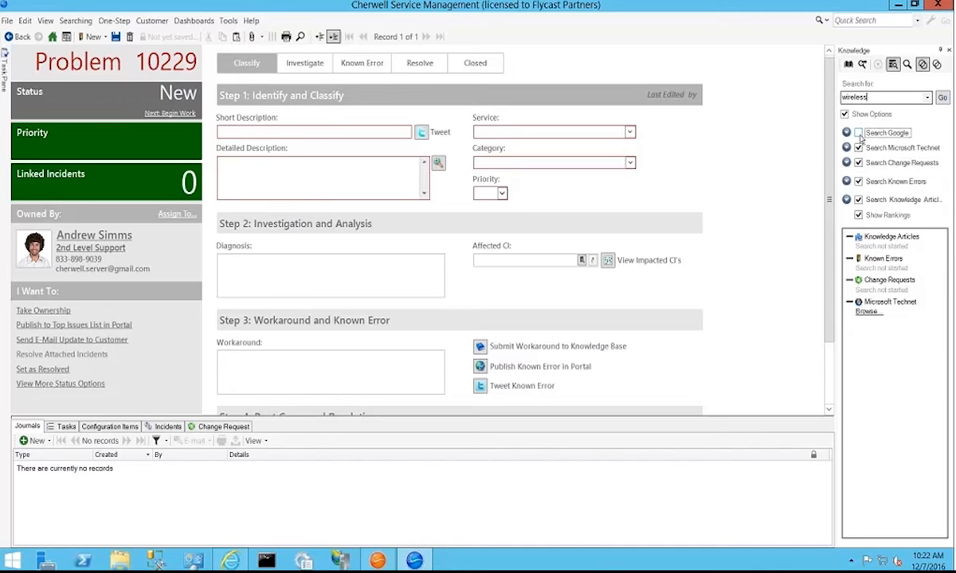
left_click(858, 148)
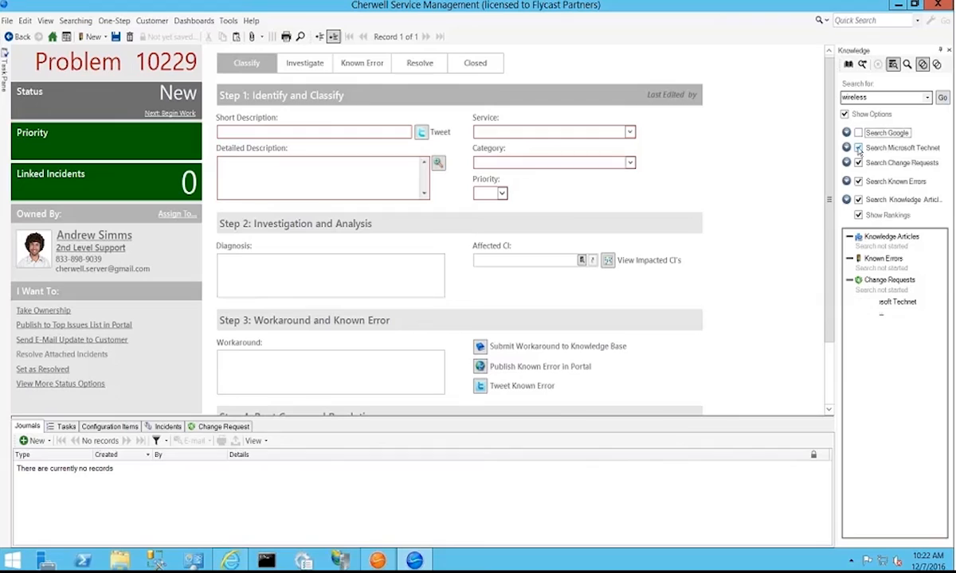
left_click(857, 132)
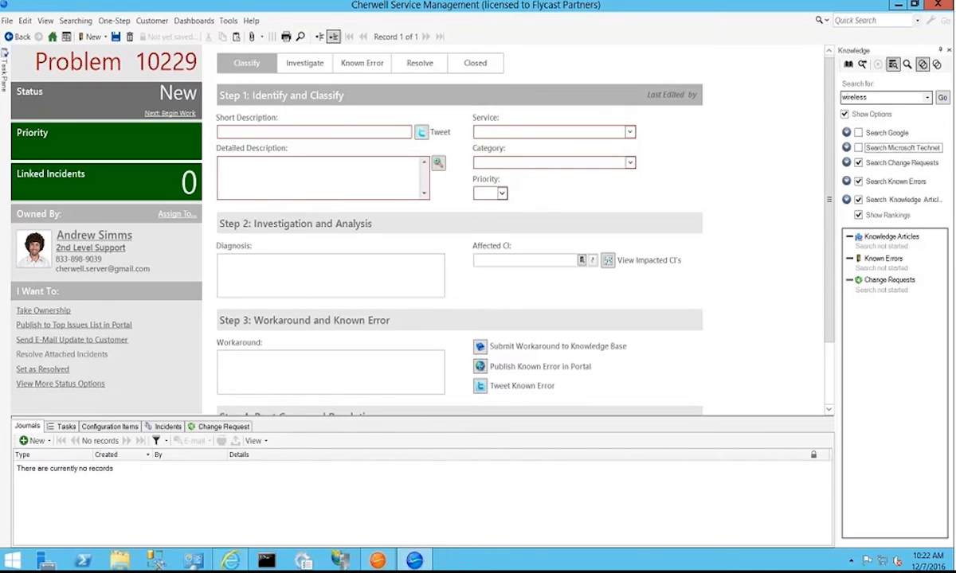
left_click(943, 98)
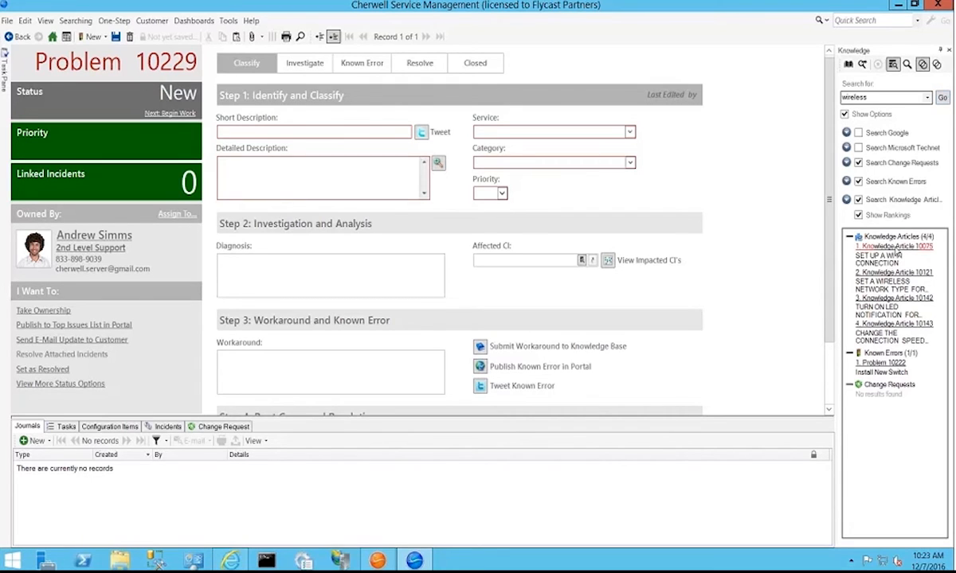
Step: Open Knowledge Article 10075 from the search results
left_click(892, 246)
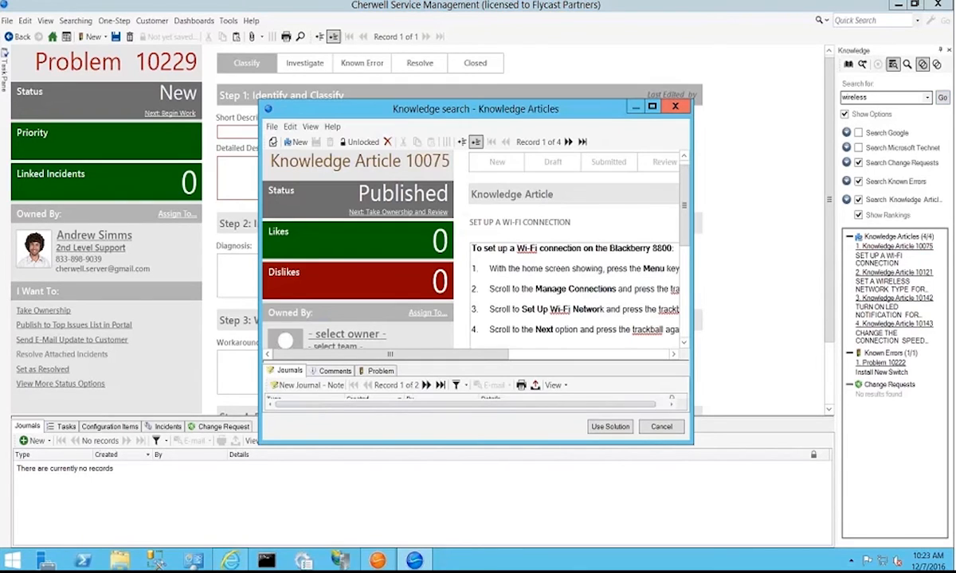
Step: Maximize Article 10075, shrink the journals area and scroll through its Wi-Fi setup steps
left_click(651, 106)
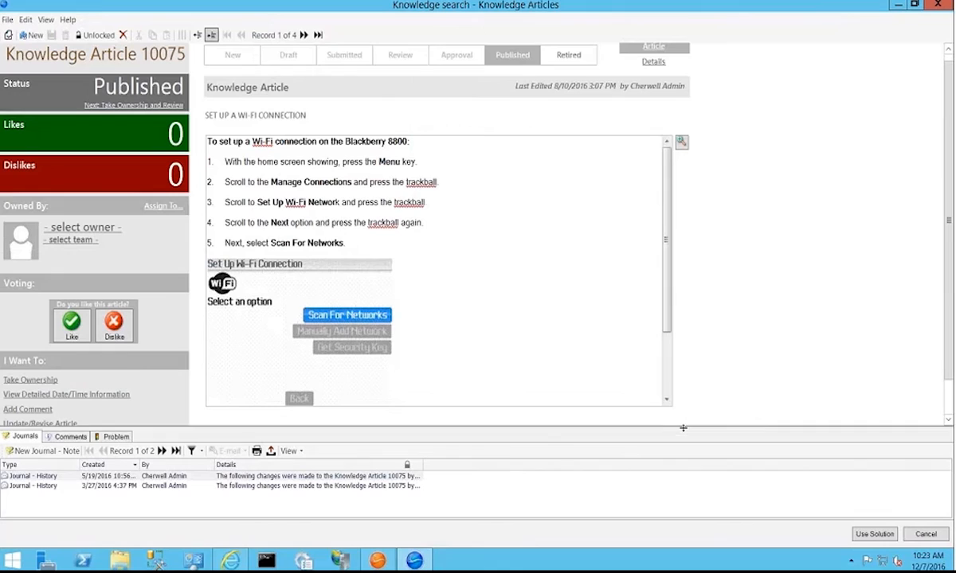
left_click_drag(681, 428, 696, 464)
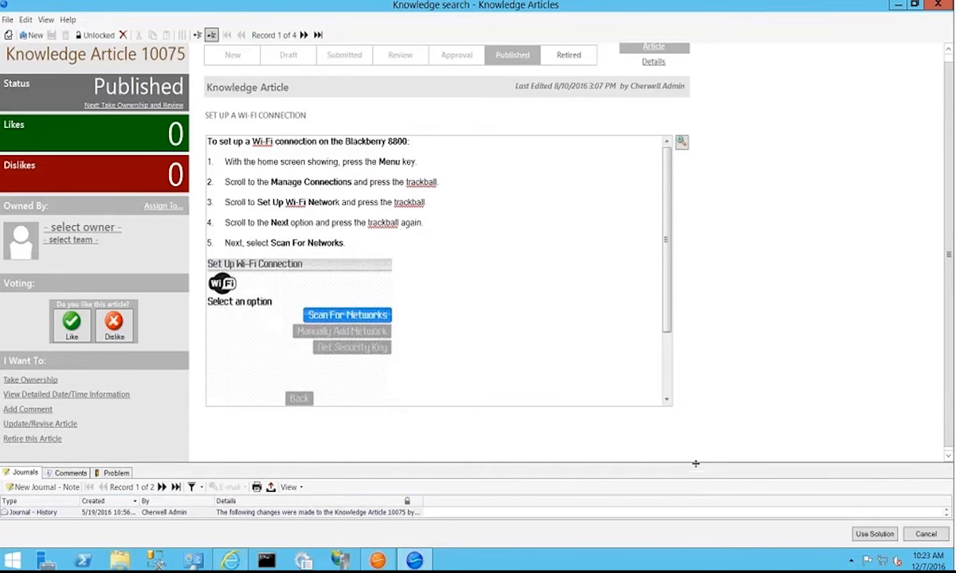
mouse_move(475, 291)
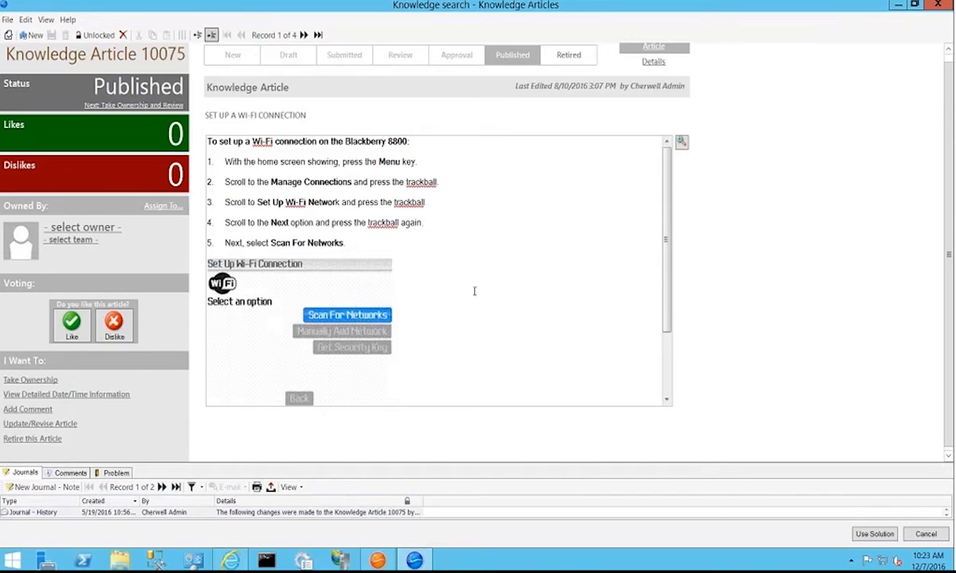
scroll("down", 3)
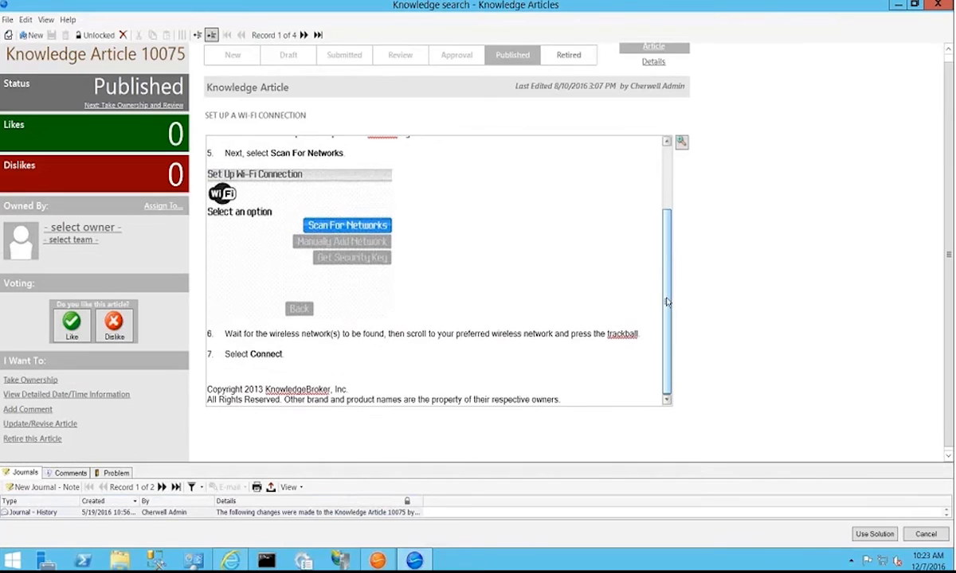
scroll("up", 3)
type("This informatio")
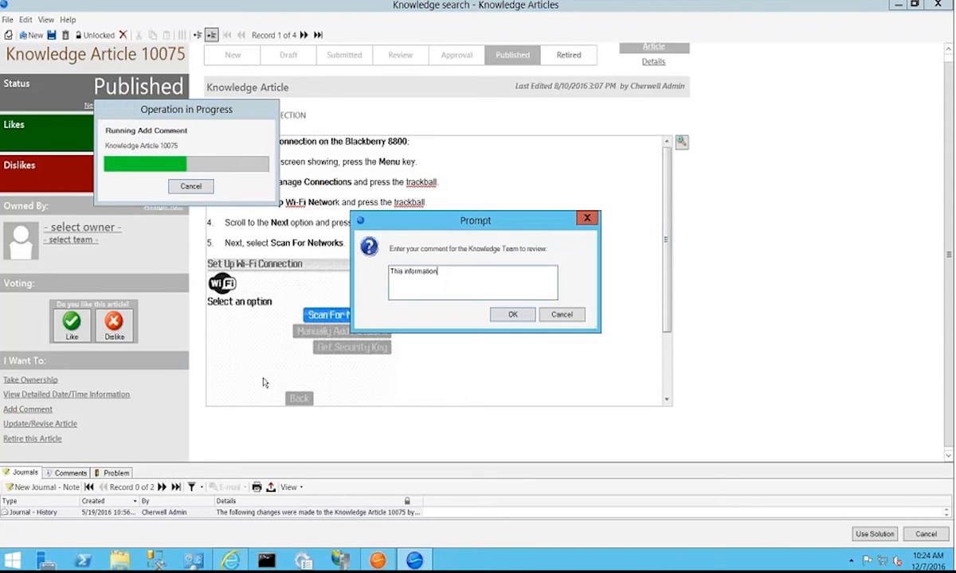
Step: Submit a Knowledge Team comment ending 'needs two' on Article 10075
type("needs two")
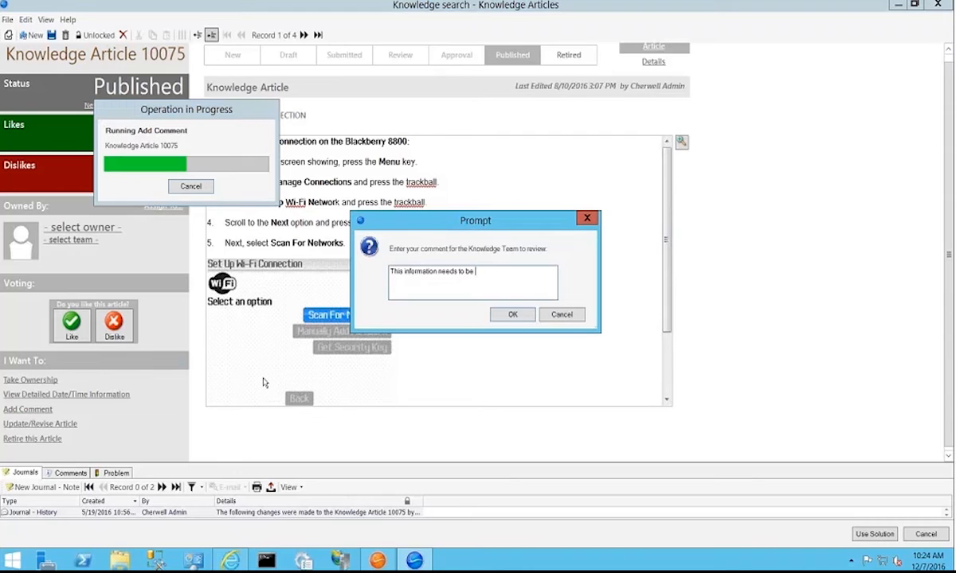
left_click(513, 314)
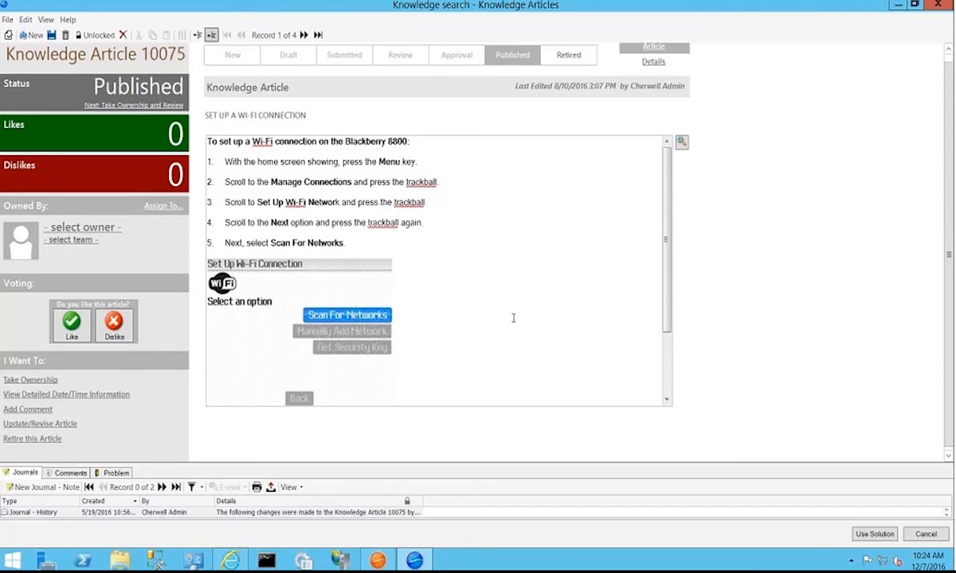
mouse_move(105, 460)
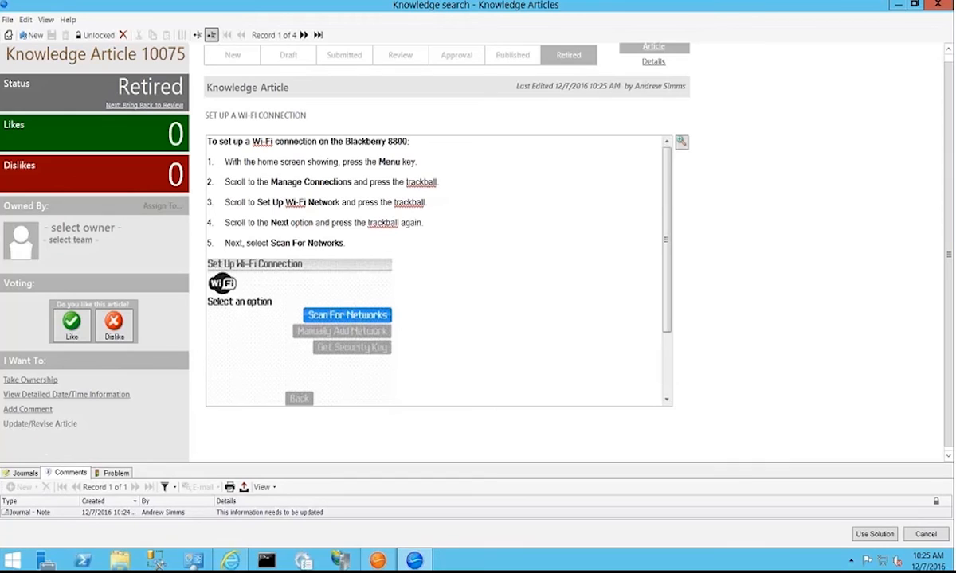
mouse_move(156, 108)
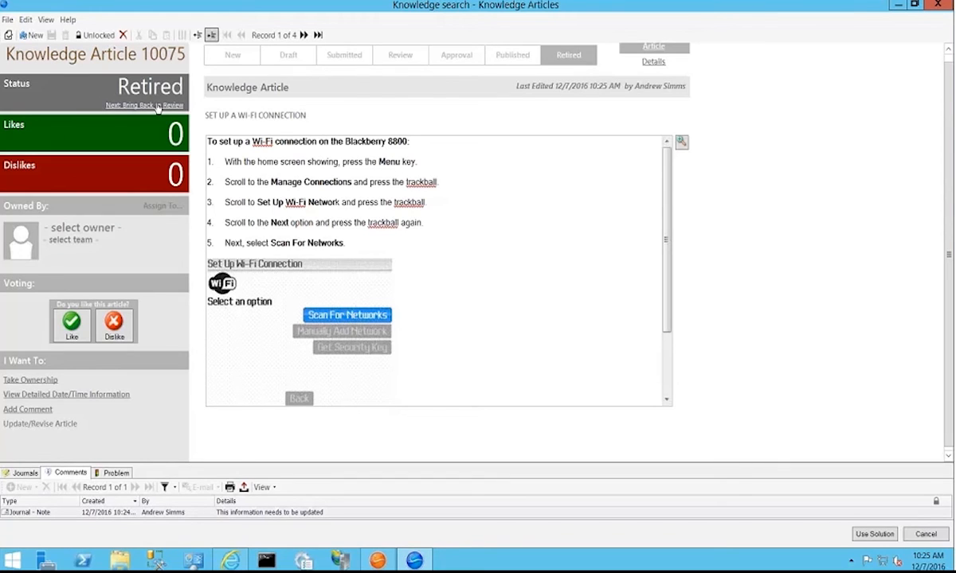